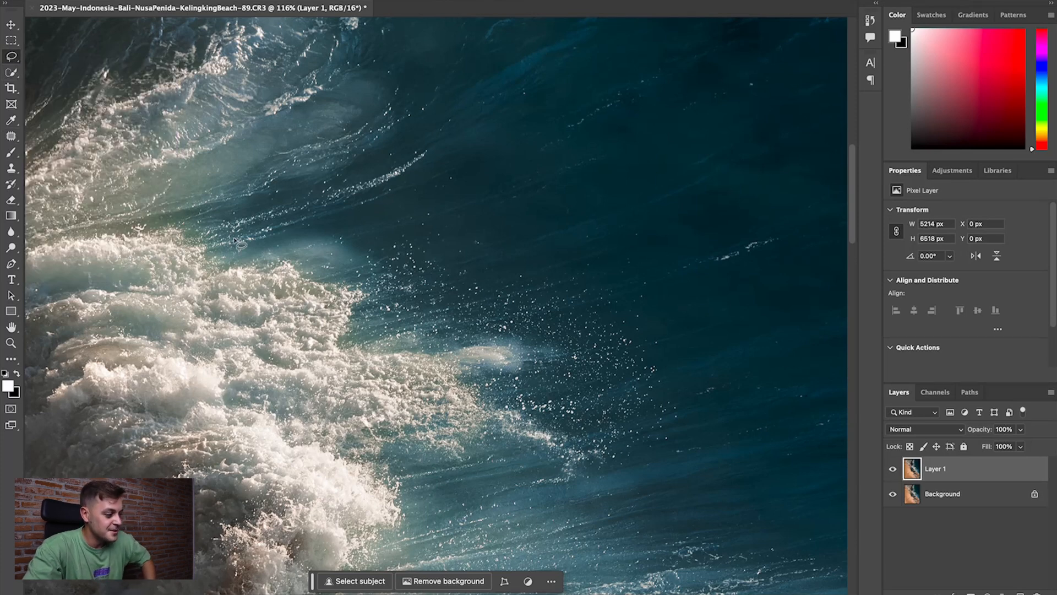
pyautogui.moveTo(532, 383)
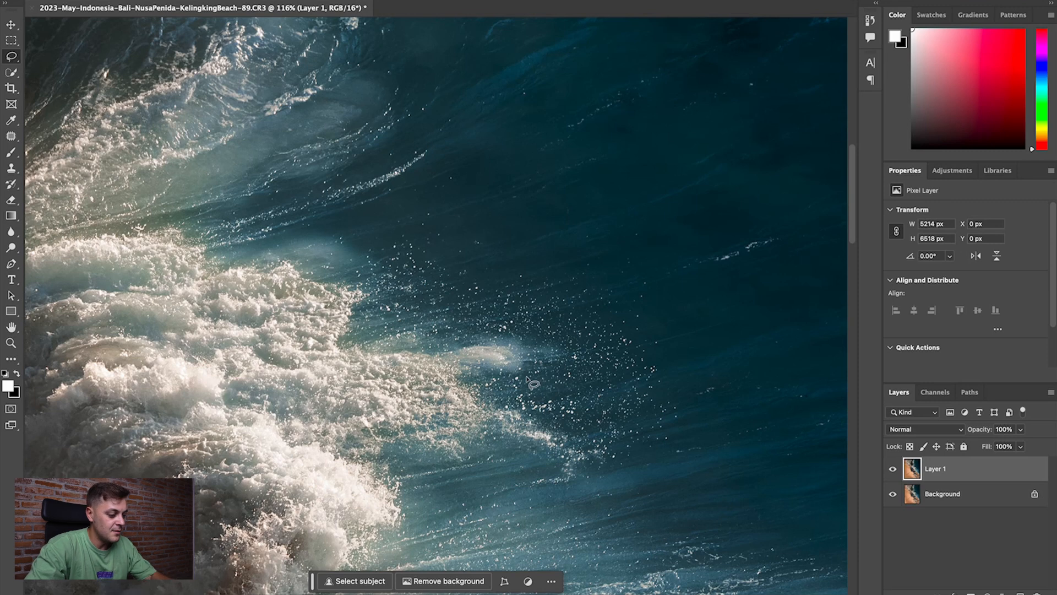
pyautogui.moveTo(531, 384)
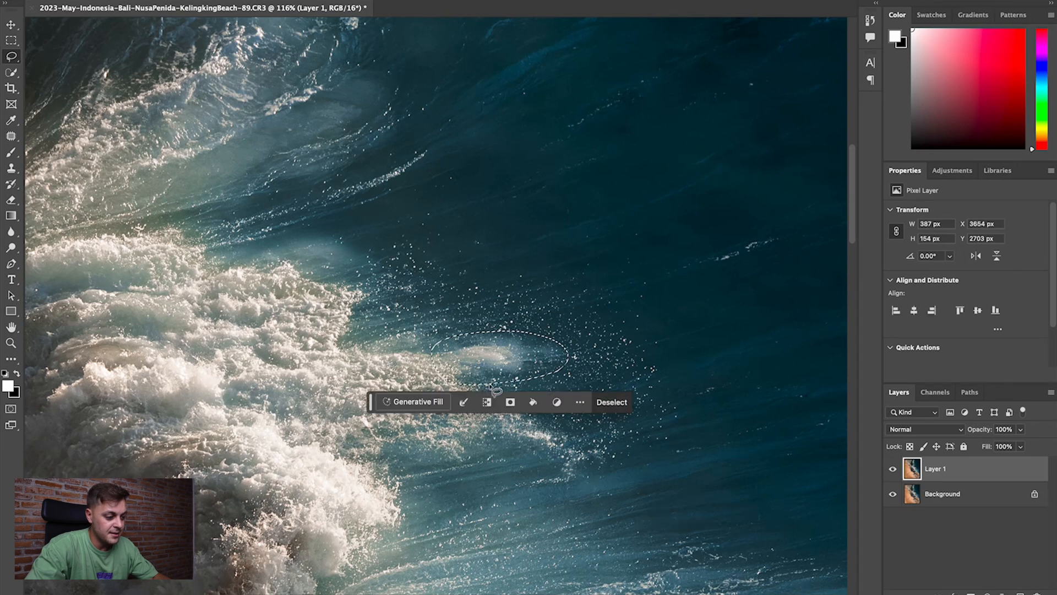
pyautogui.moveTo(408, 300)
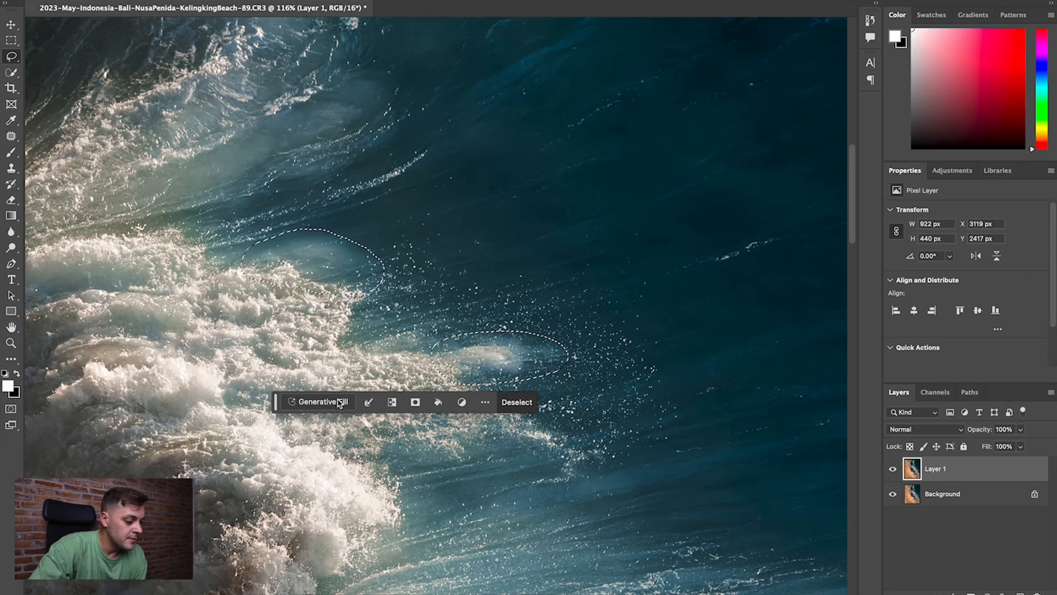
# Step: Run Generative Fill with an empty prompt on the two selected foam patches
pyautogui.click(317, 402)
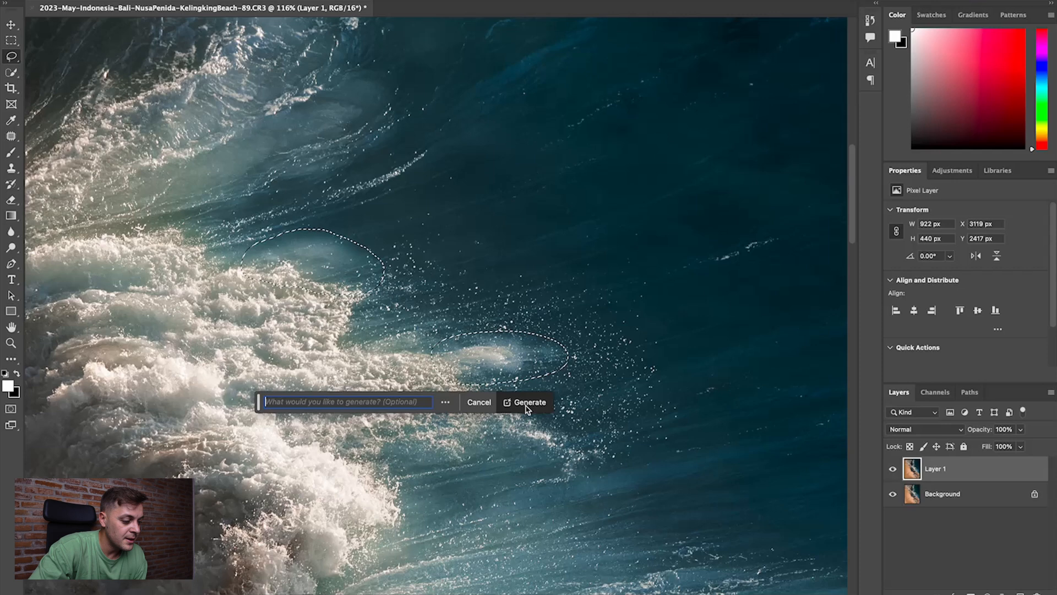
pyautogui.click(530, 402)
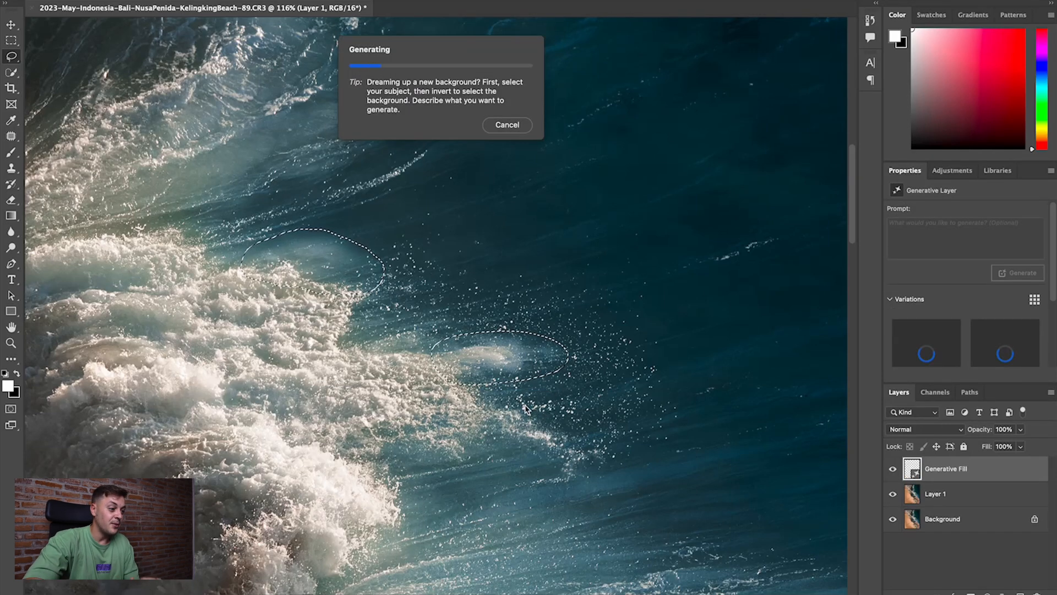